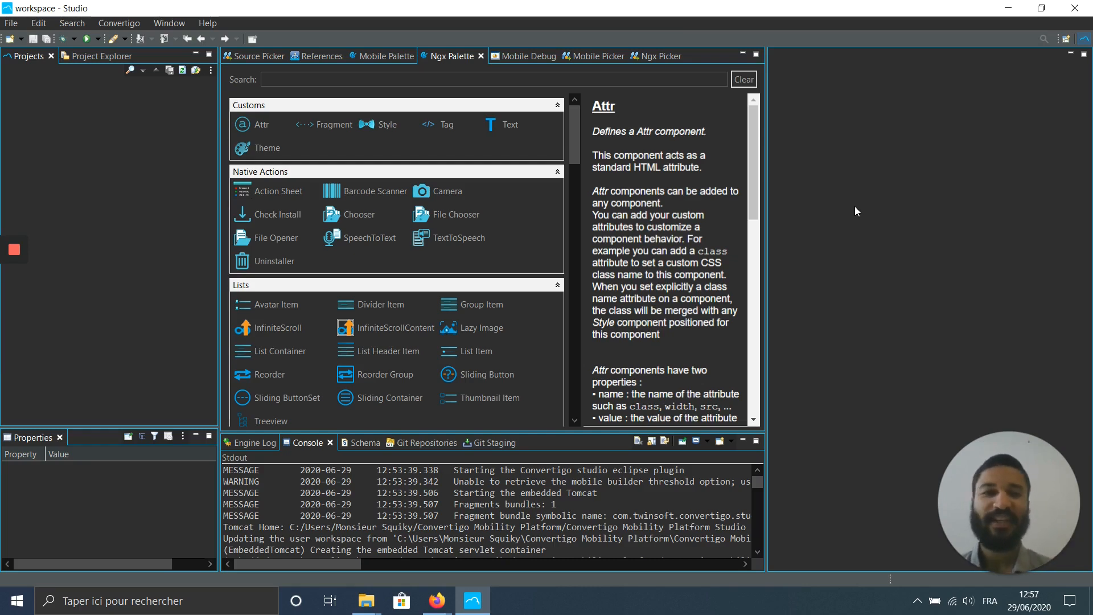
mouse_move(456, 317)
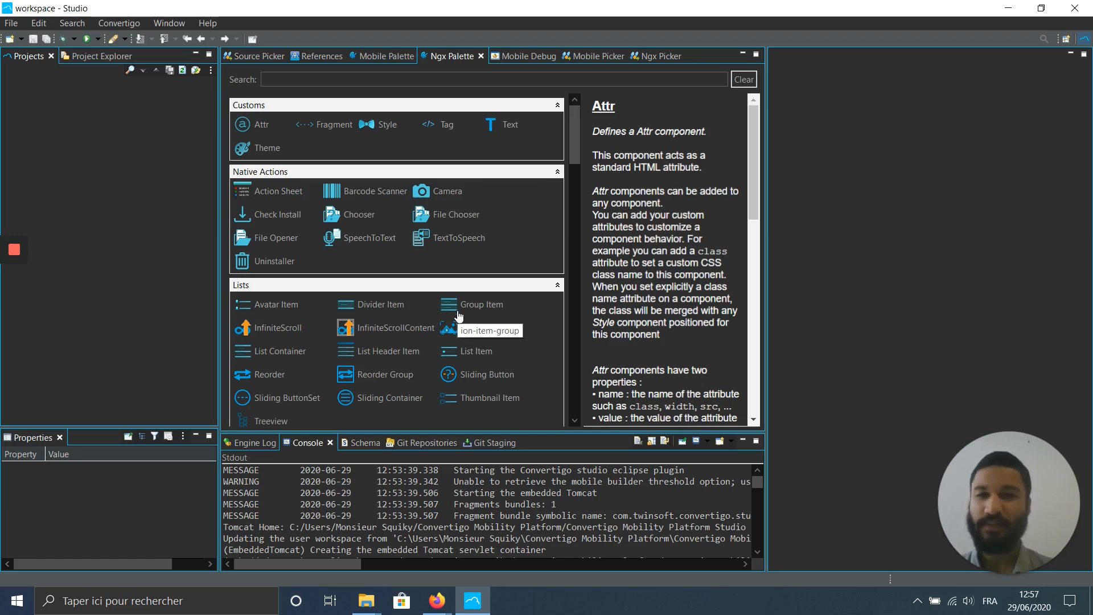
mouse_move(155, 321)
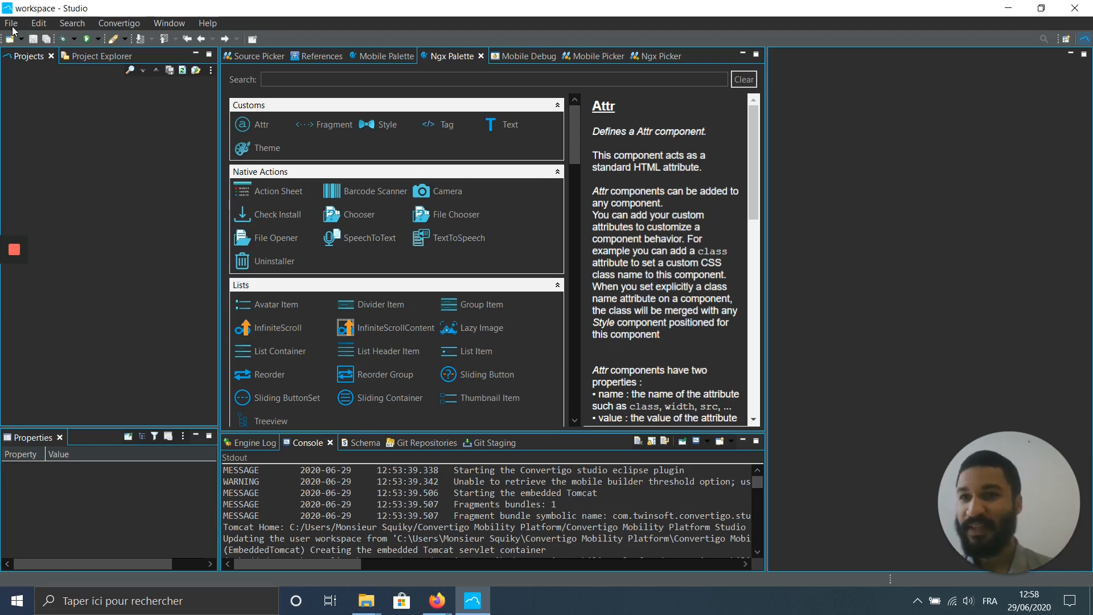
Begin a new Ngx Mobile Builder application project and advance to the naming page
click(12, 23)
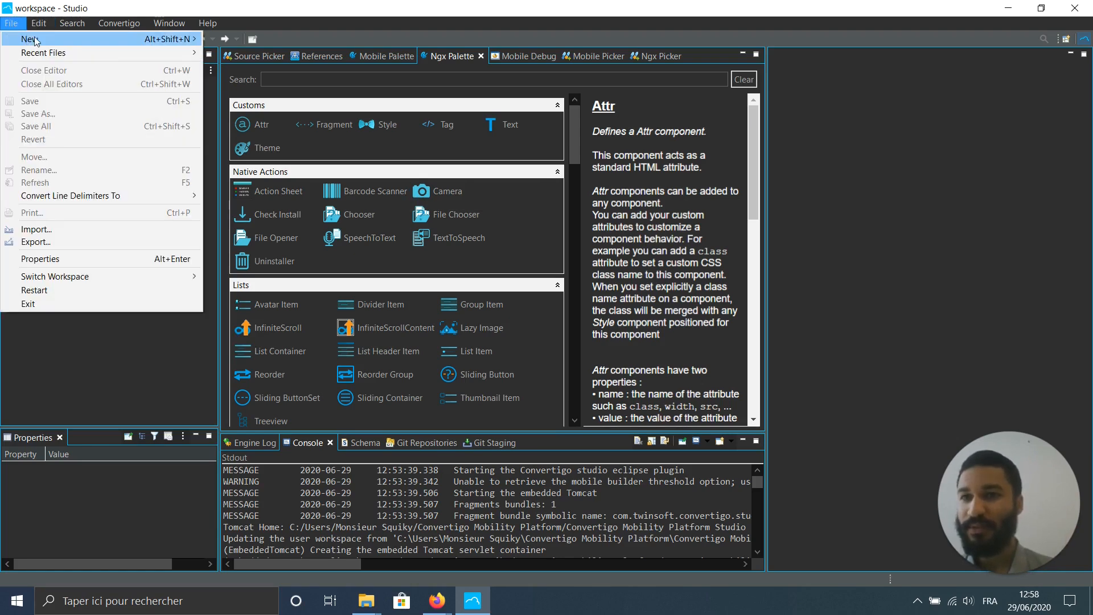
click(30, 38)
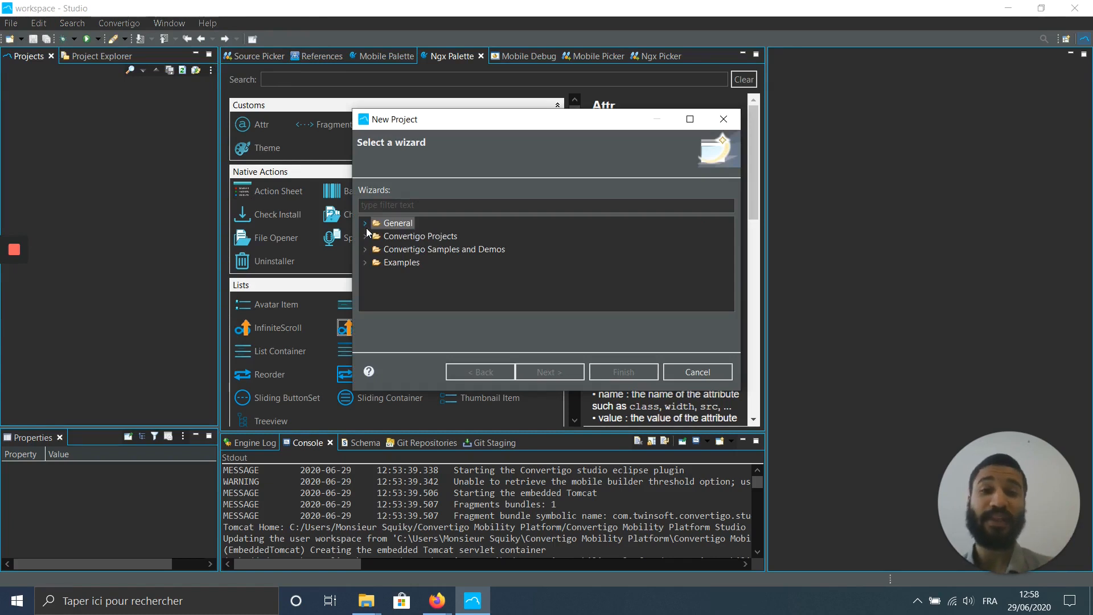
click(365, 223)
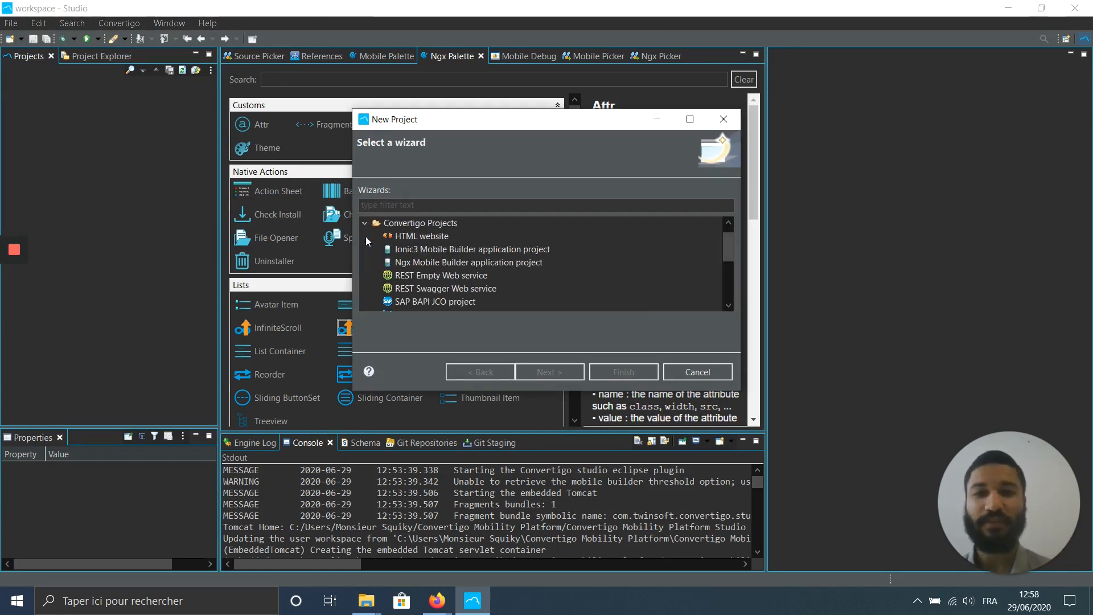
click(466, 262)
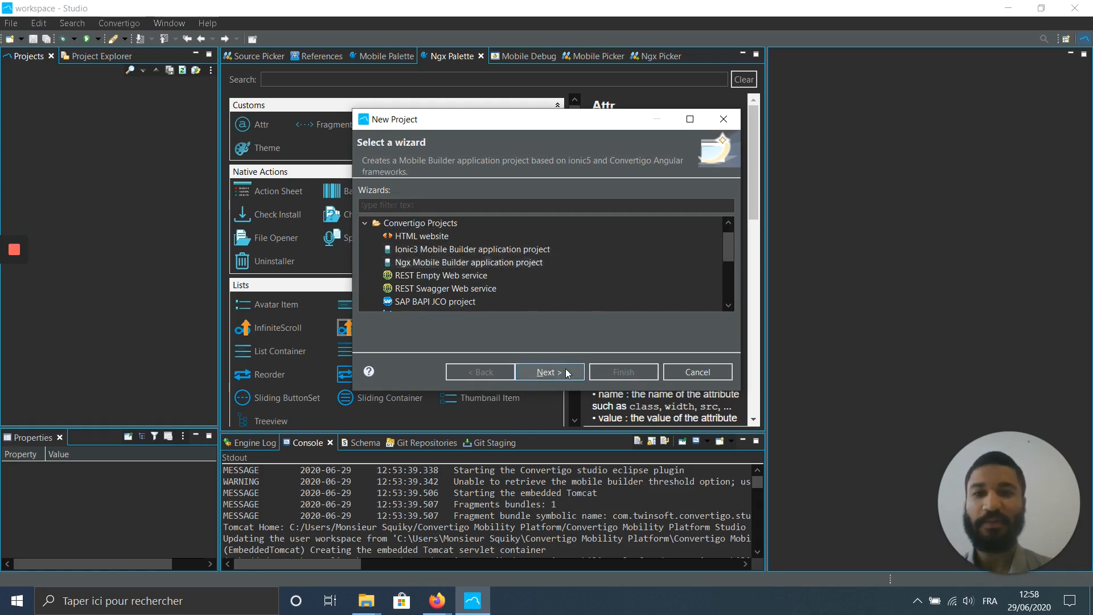
click(550, 372)
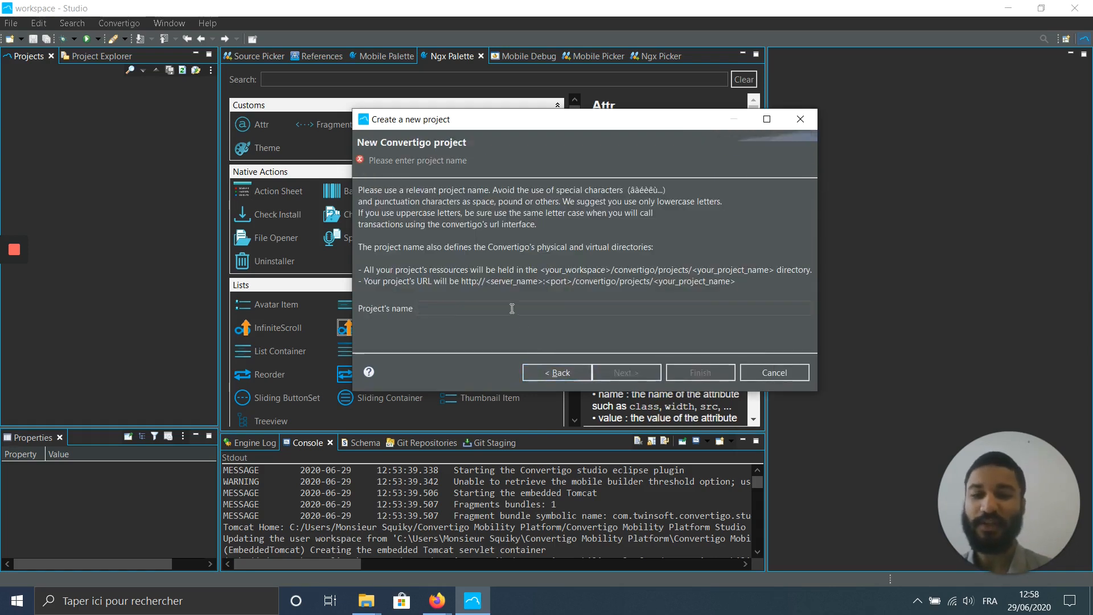
Name the new project 'Instakilogram' and finish the wizard
click(512, 308)
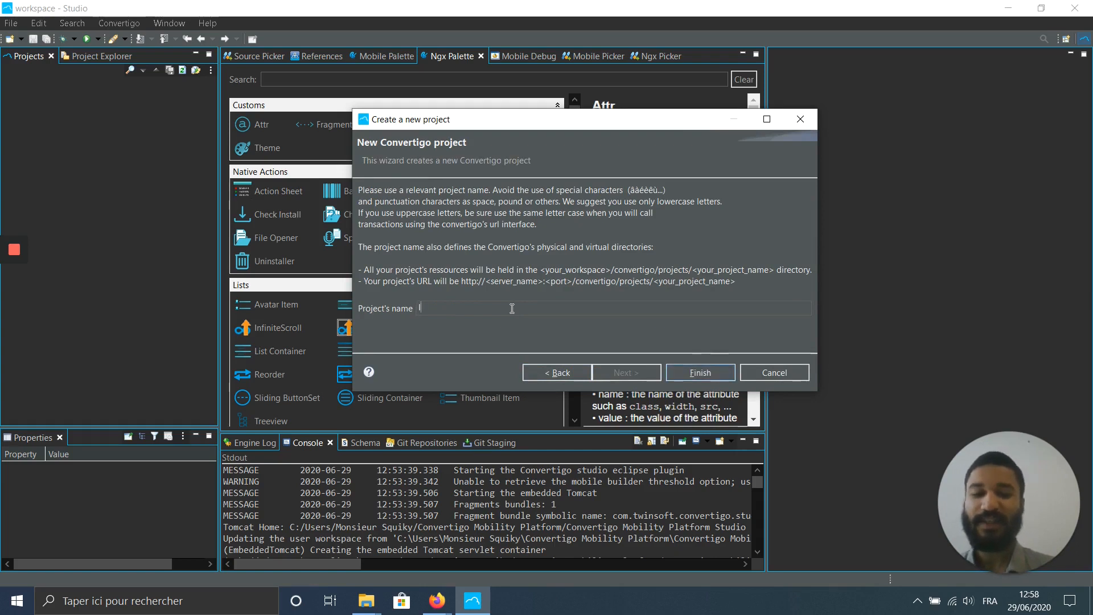
text(Instakilog)
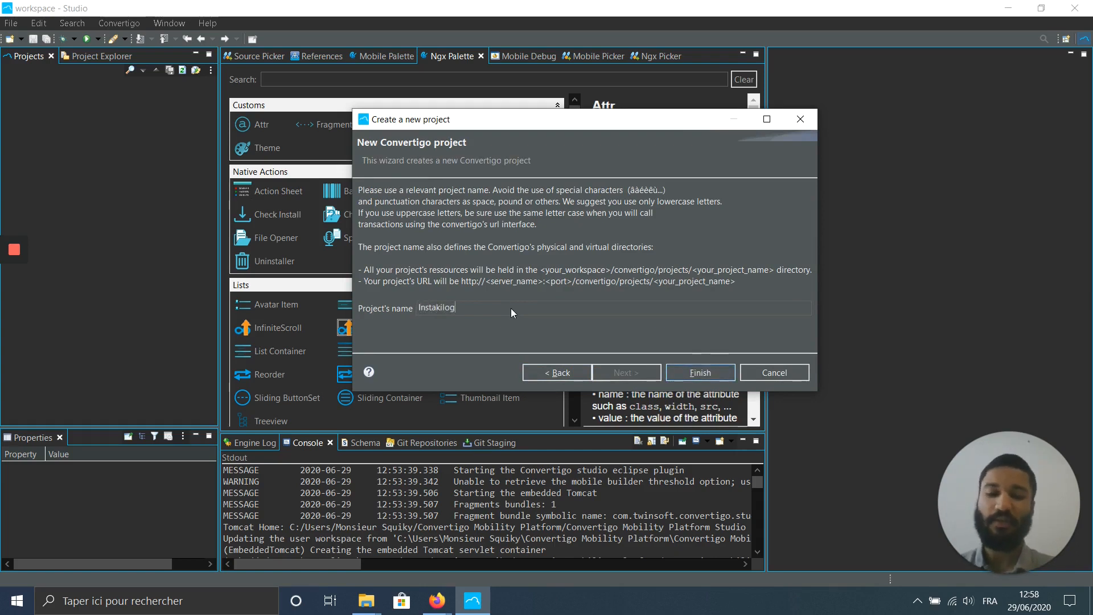
text(ram)
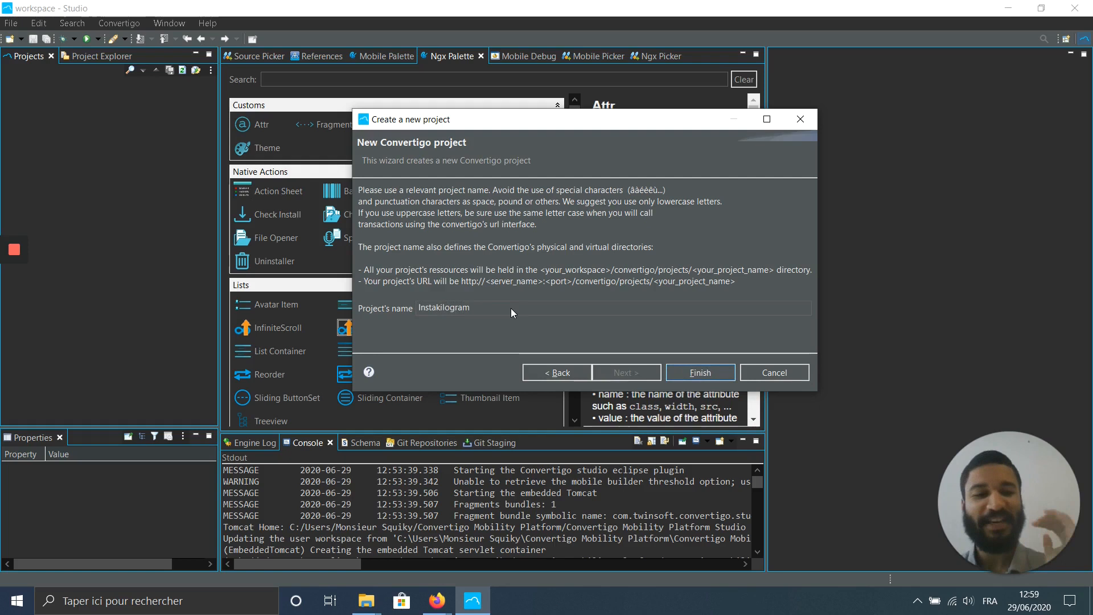
click(700, 372)
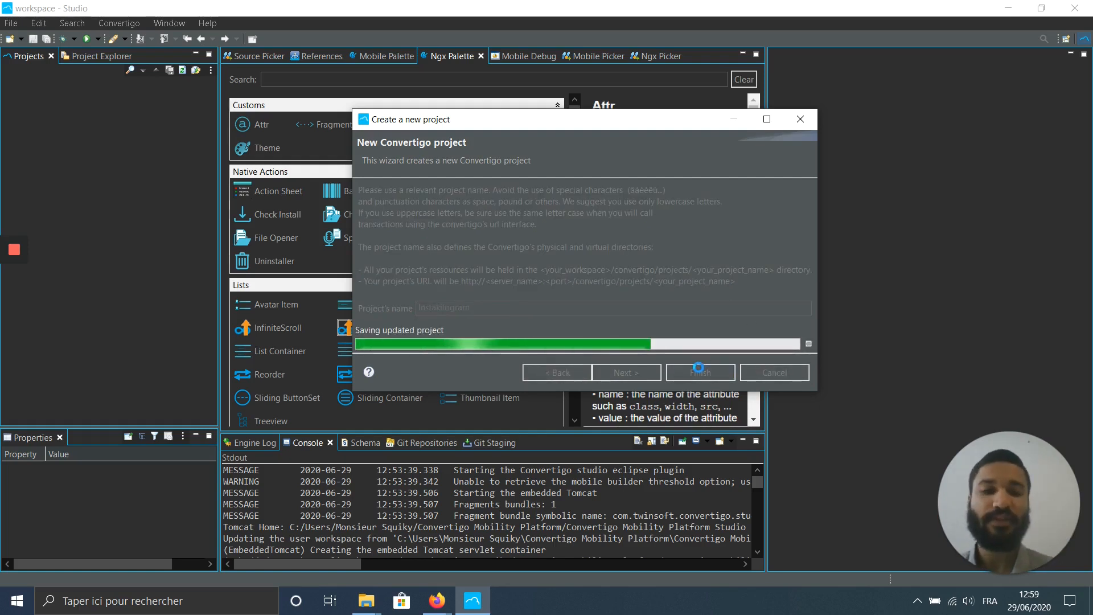
click(699, 371)
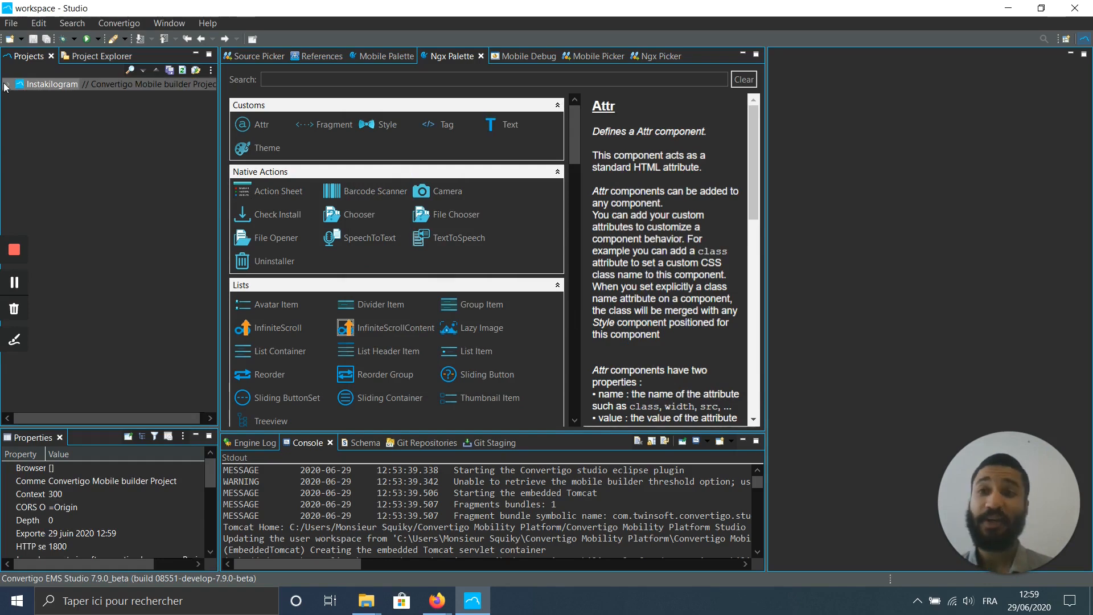
Expand Instakilogram, MobileApplication, Application and Pages, then select the Application node
click(6, 84)
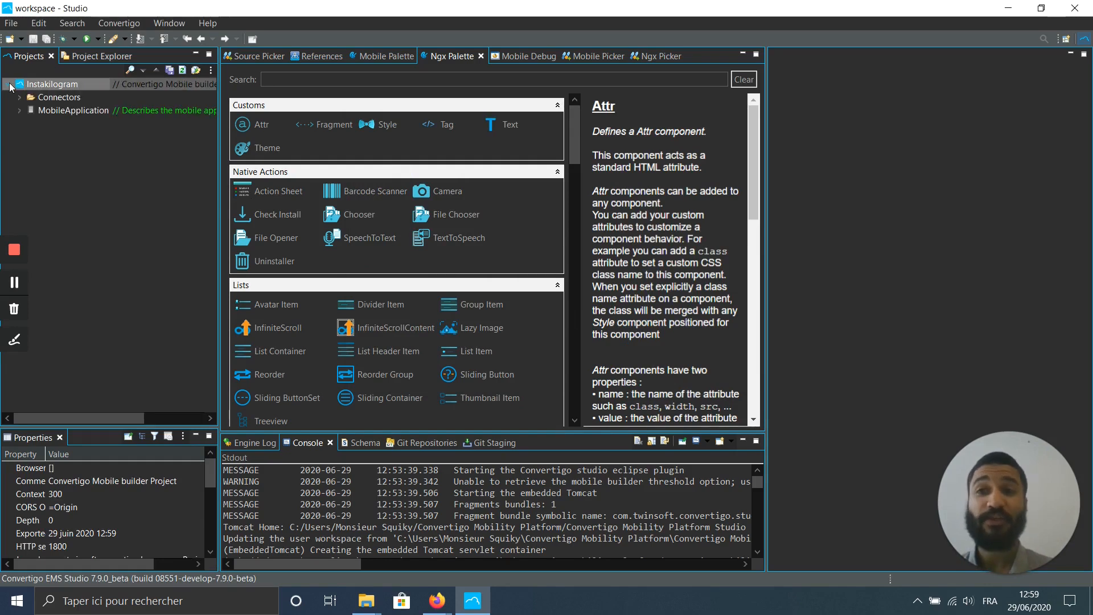
click(20, 110)
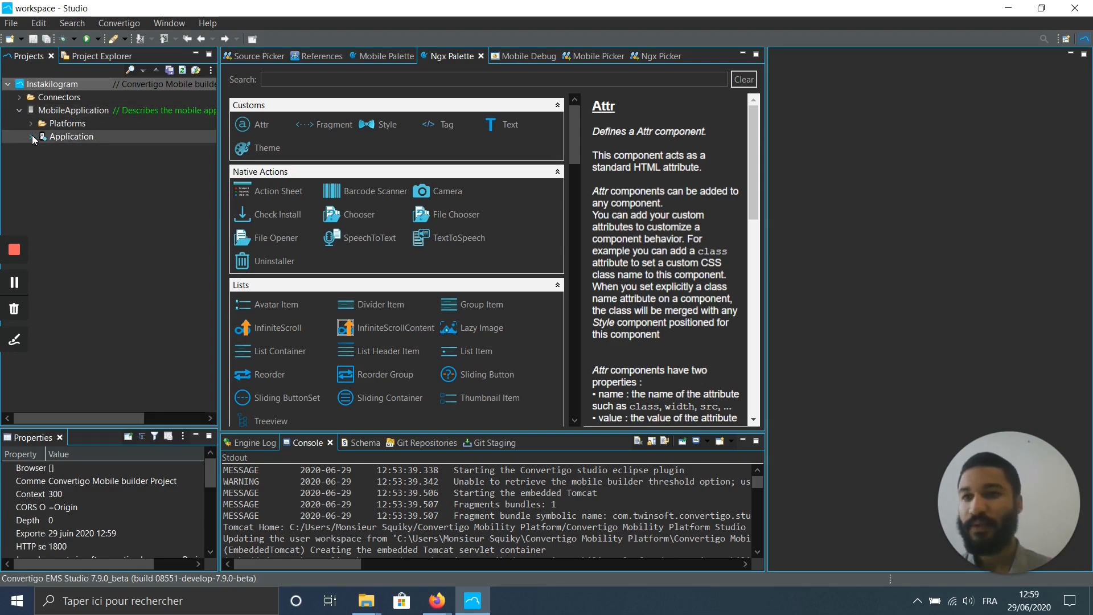
click(31, 137)
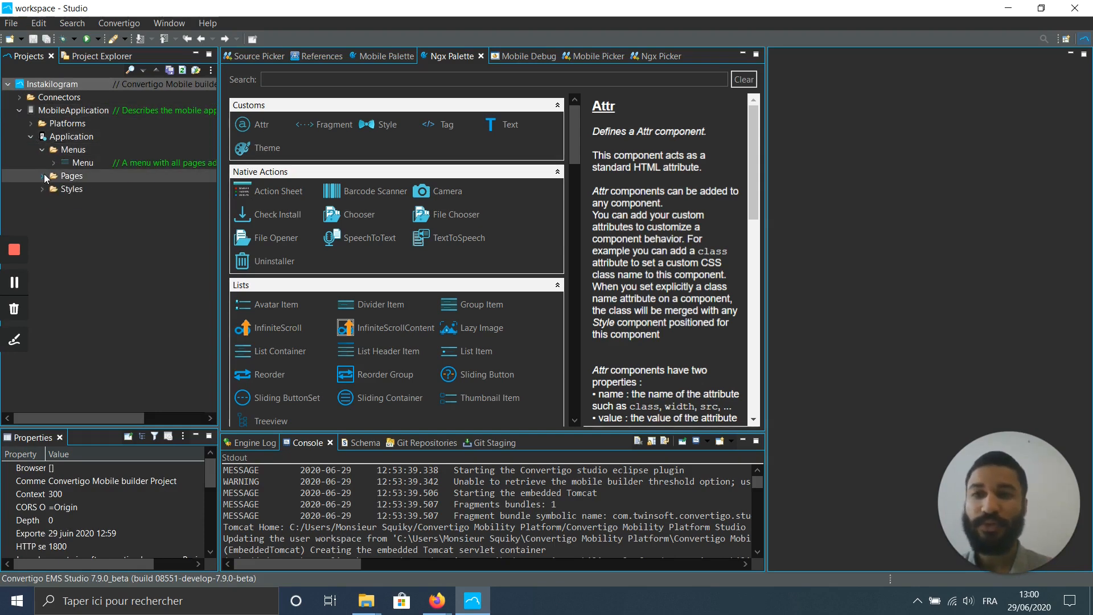
click(42, 176)
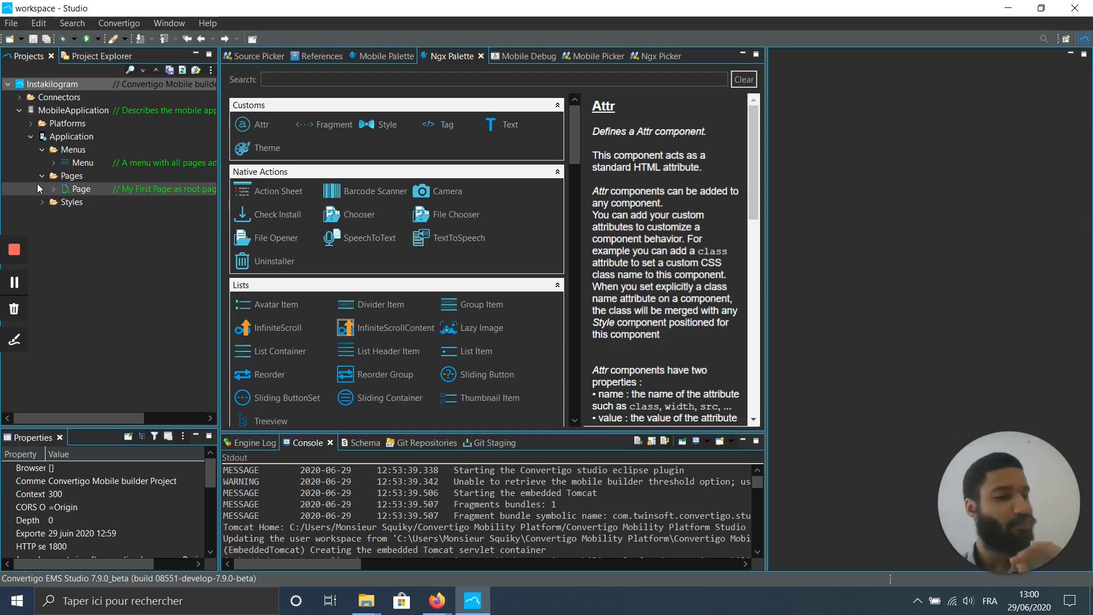
click(70, 137)
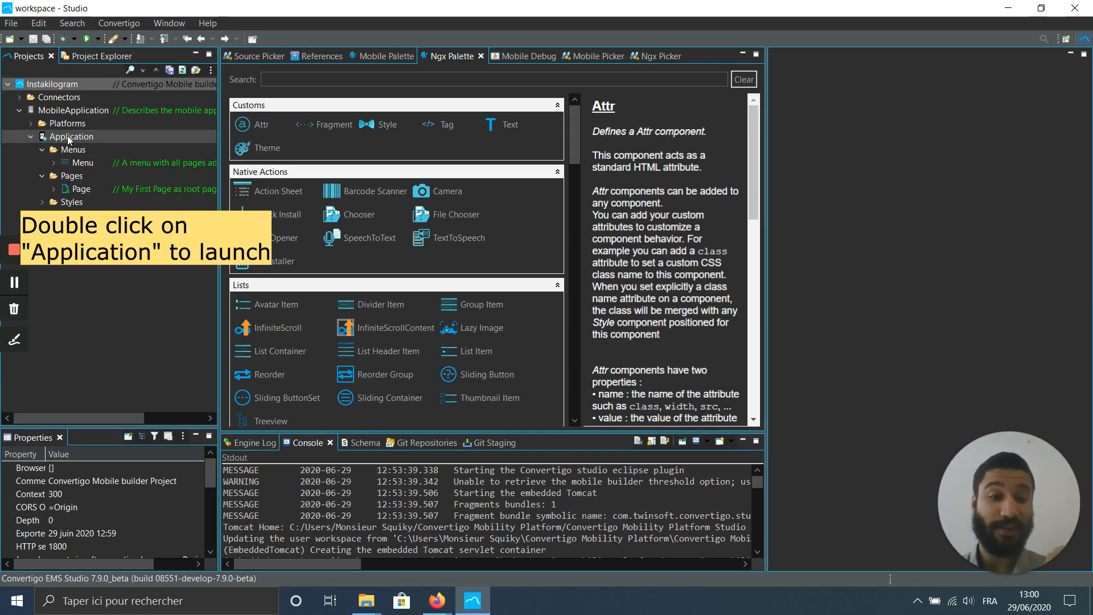
Launch the Instakilogram Application preview from its tree node
double_click(71, 136)
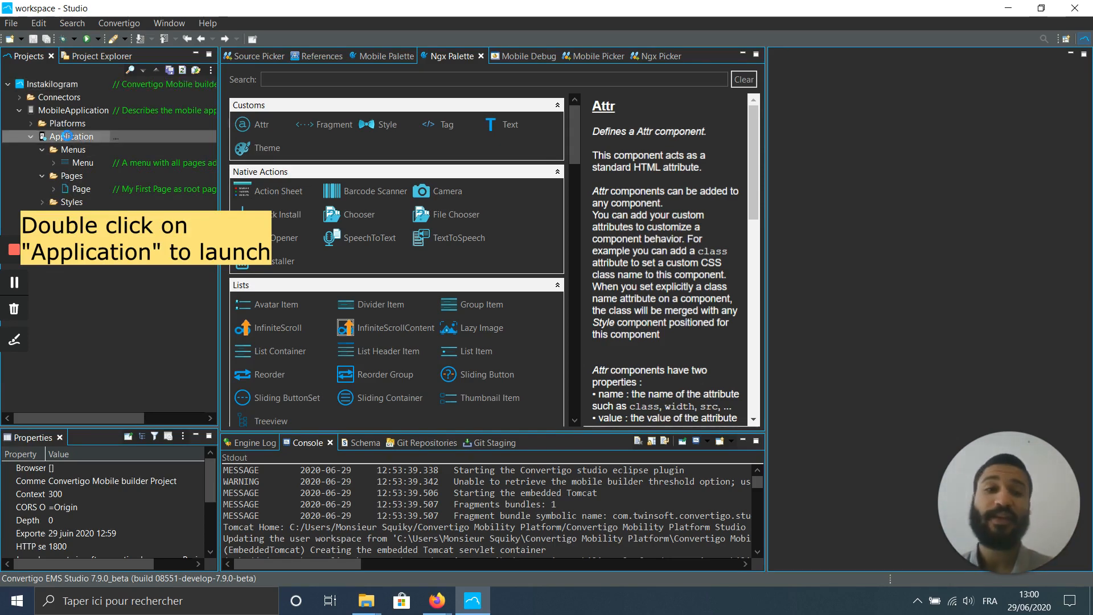
double_click(72, 136)
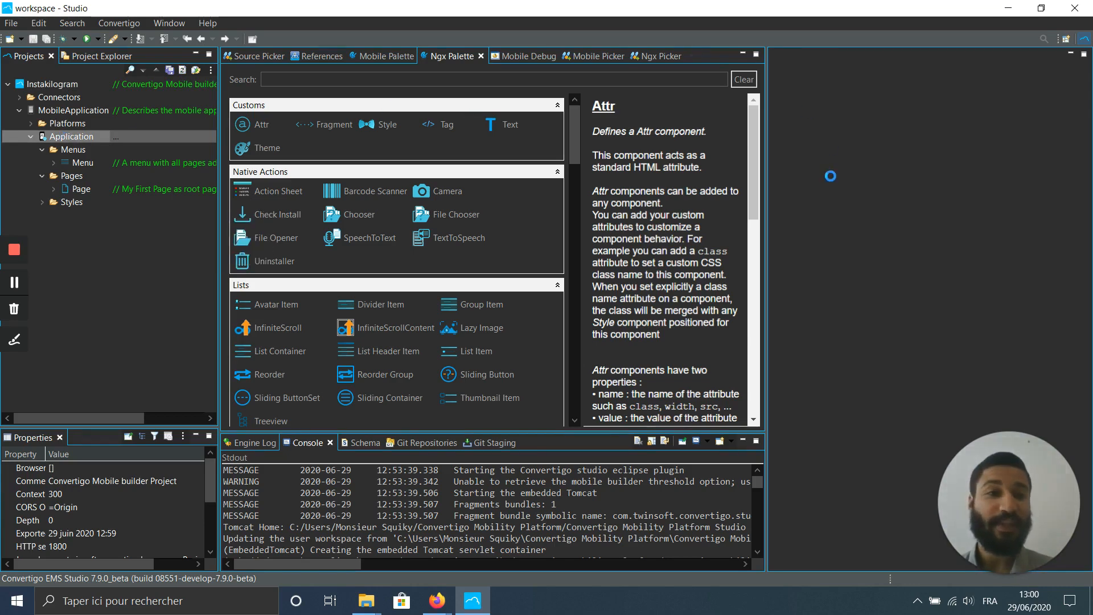